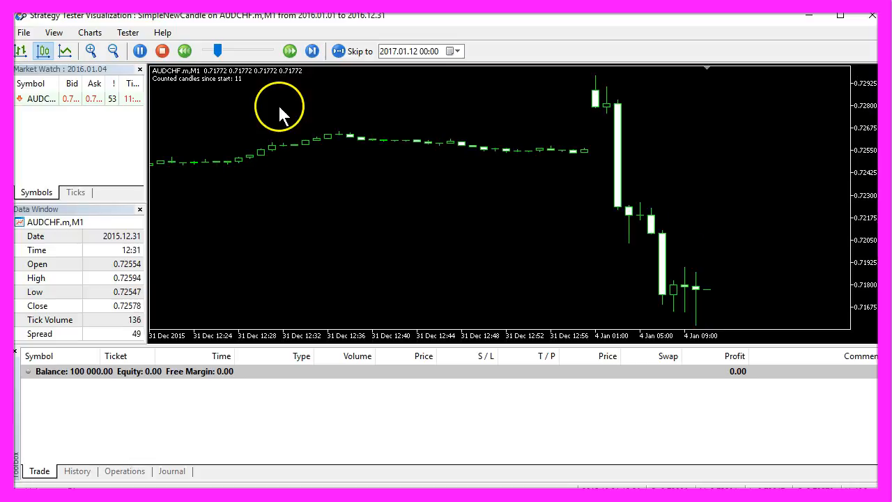
- Advance the visual backtest on AUDCHF M1 until the chart comment reports 39 counted candles
left_click(311, 50)
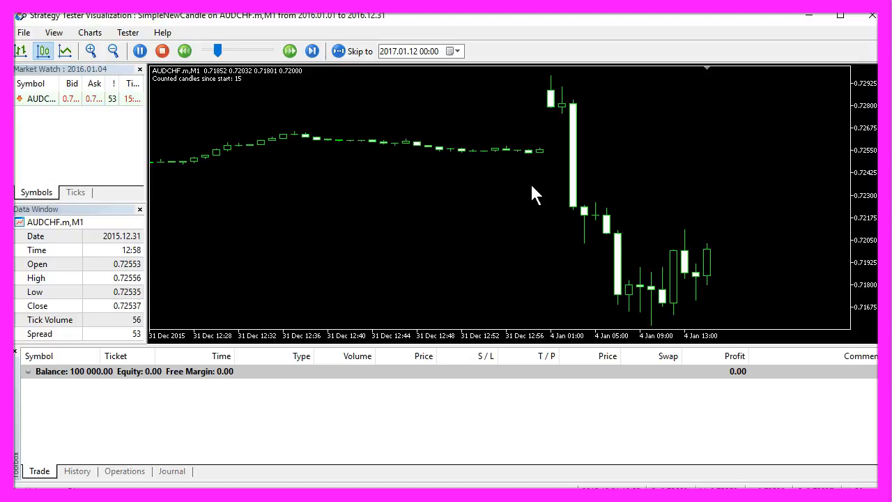
left_click(311, 50)
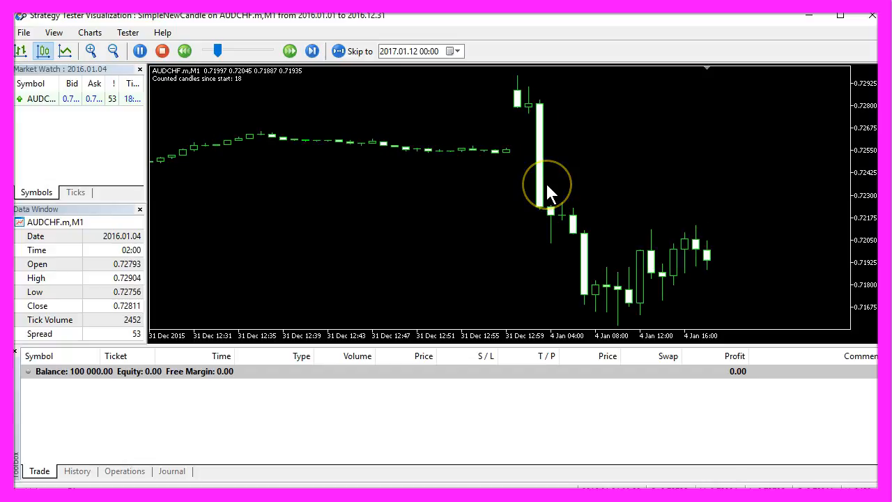
left_click(312, 50)
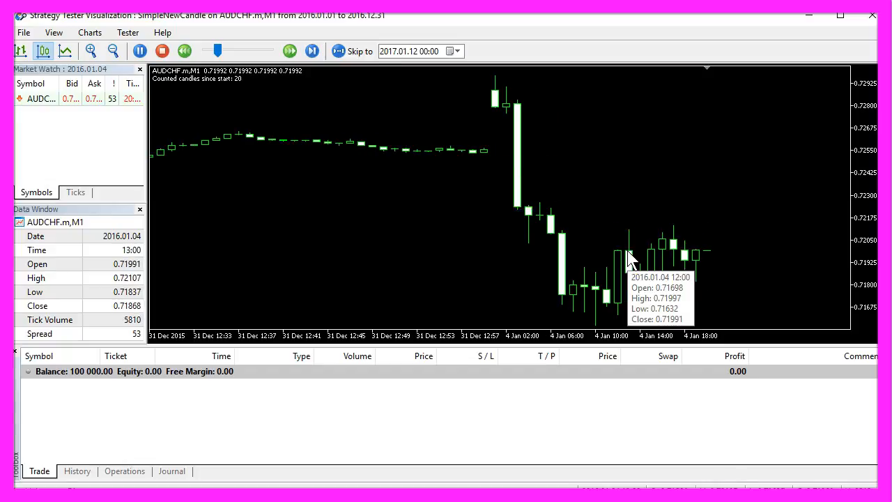
left_click(311, 50)
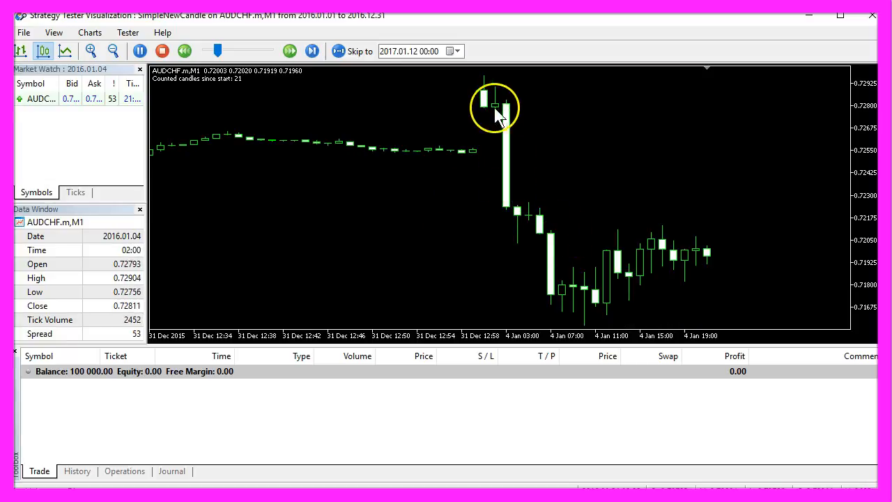
left_click(312, 50)
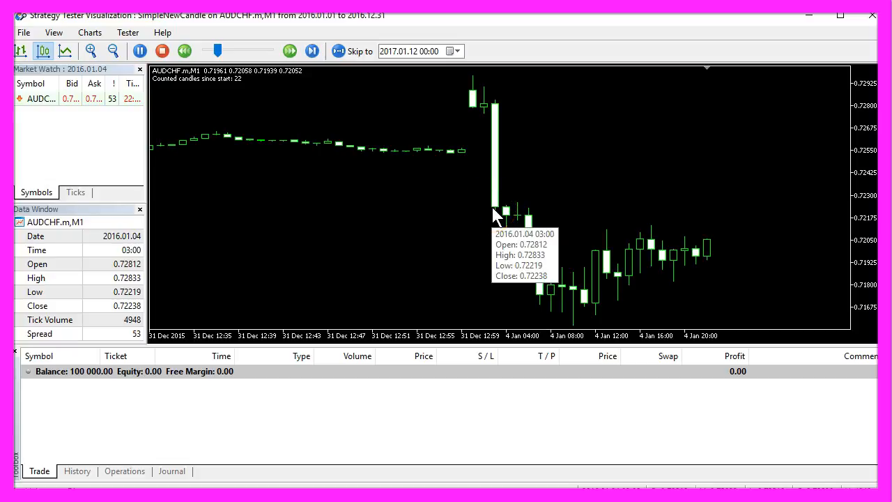
left_click(310, 50)
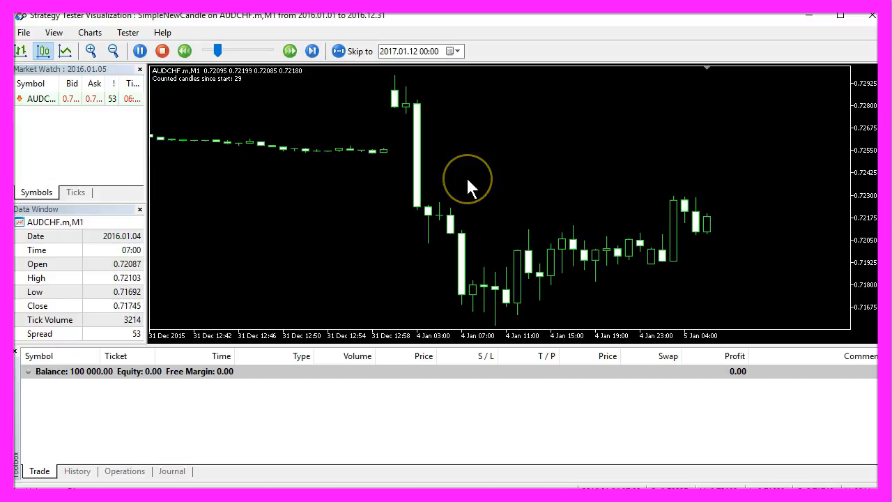
left_click(311, 50)
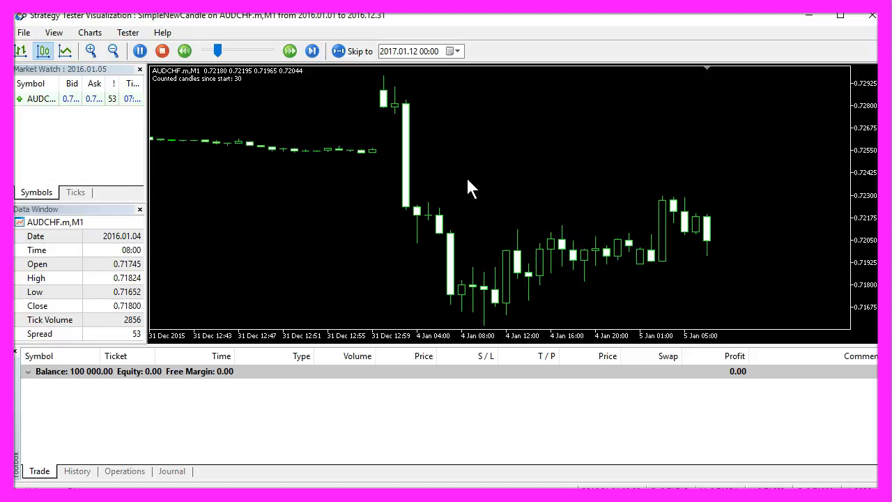
left_click(311, 50)
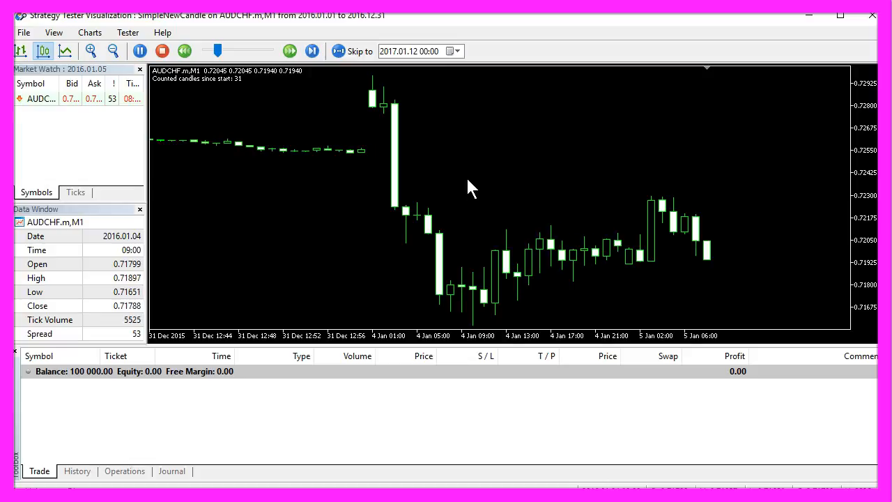
left_click(311, 50)
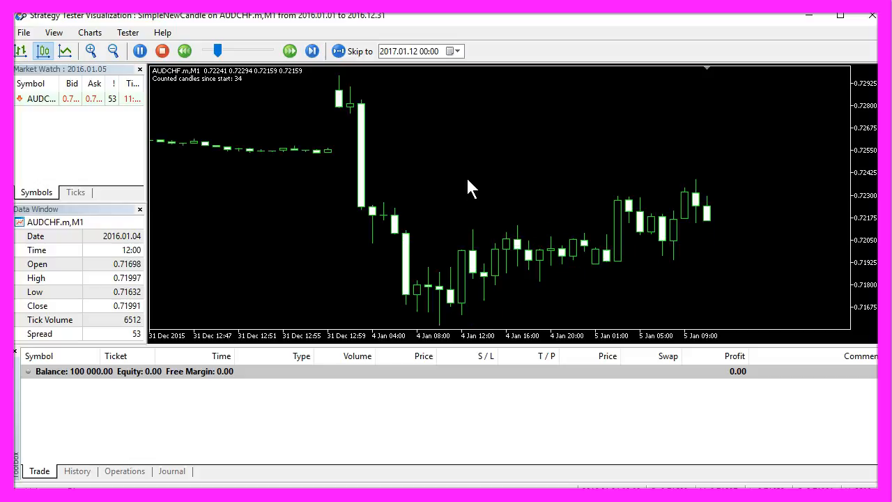
left_click(311, 51)
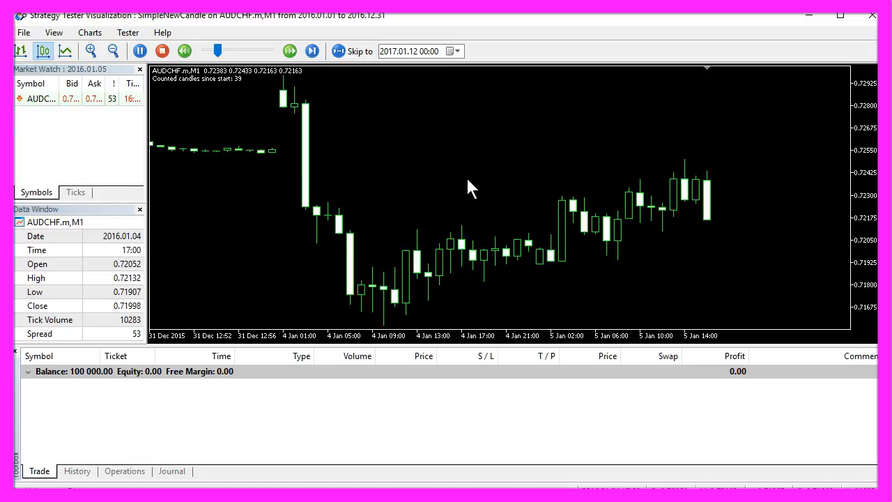
left_click(311, 50)
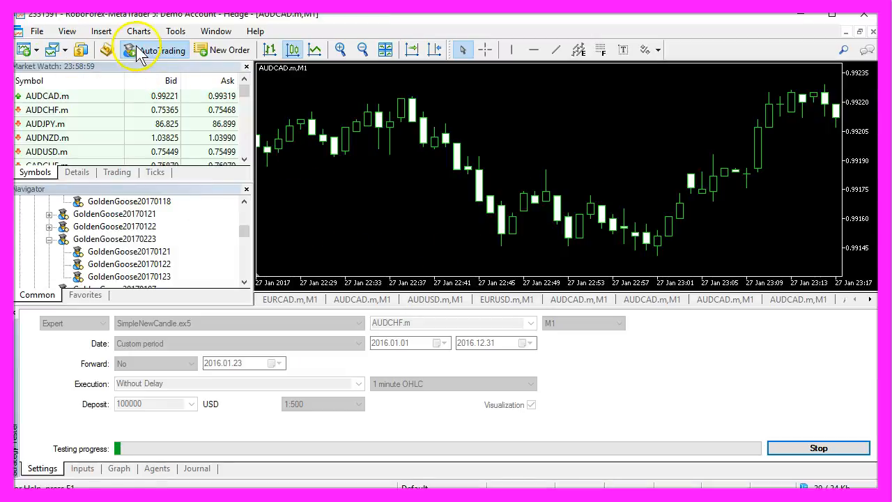
mouse_move(108, 49)
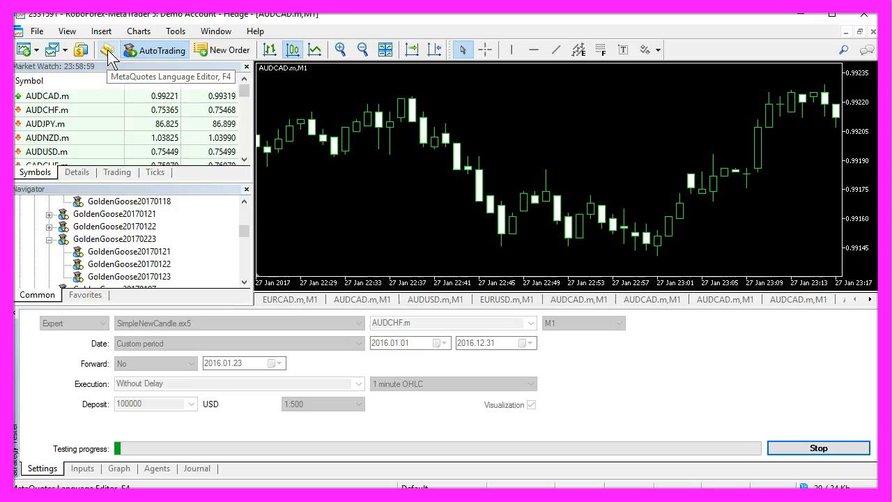
- Create a new Expert Advisor named SimpleNewCandle from template via the MQL5 Wizard in MetaEditor
left_click(41, 31)
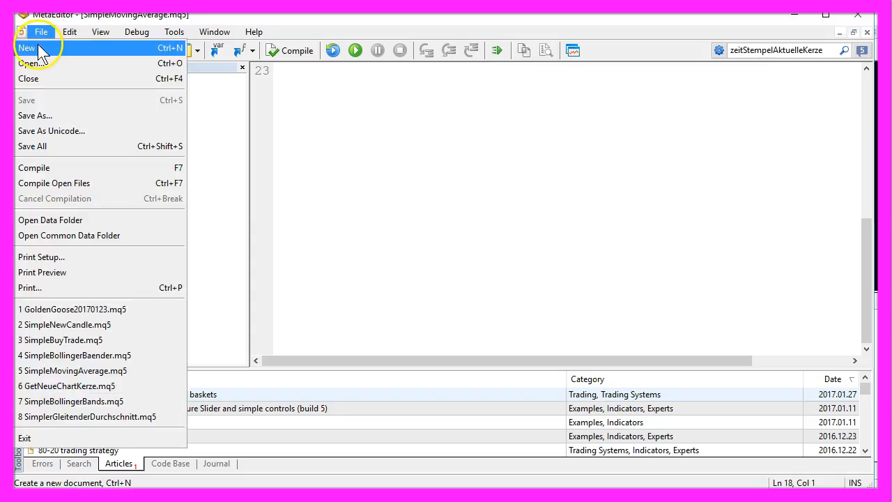
left_click(25, 47)
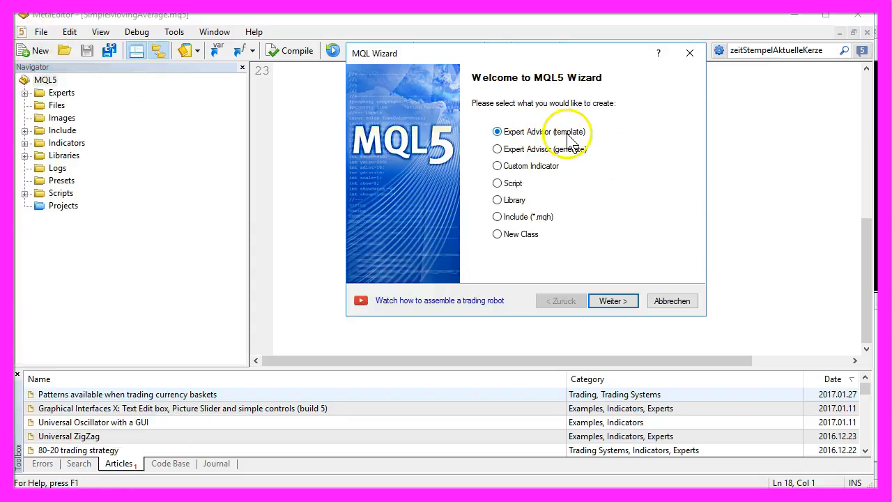
left_click(611, 300)
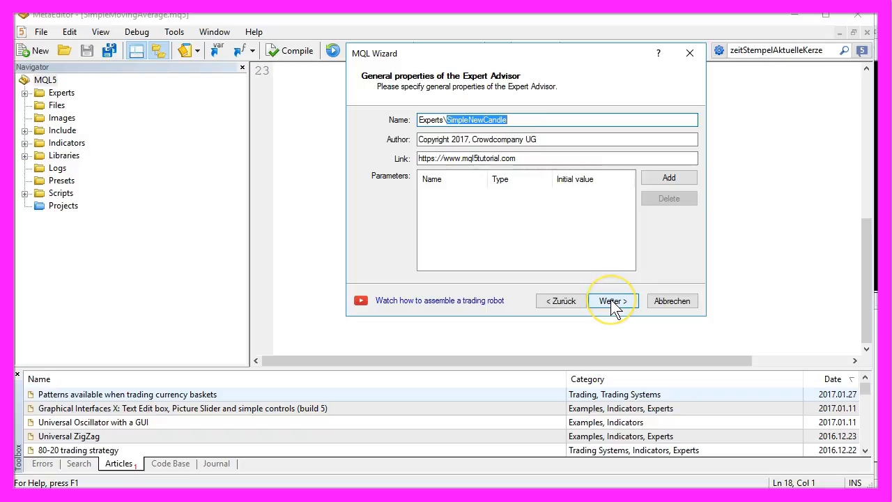
left_click(612, 300)
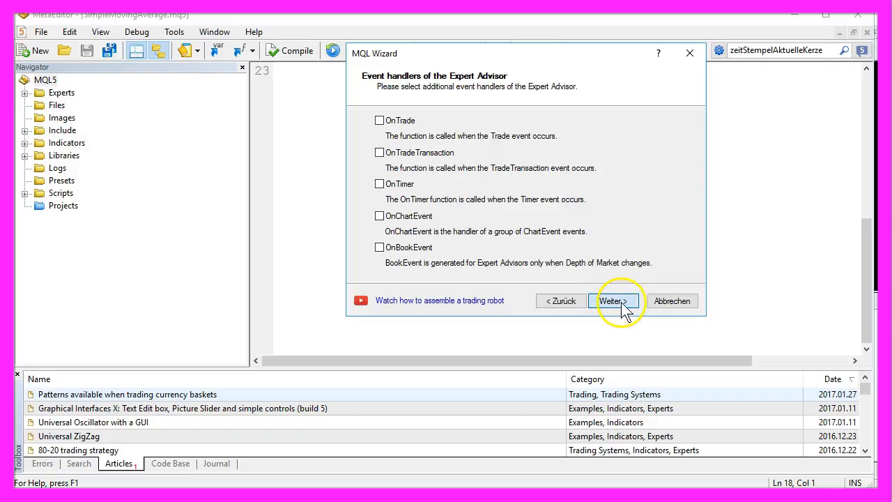
left_click(613, 300)
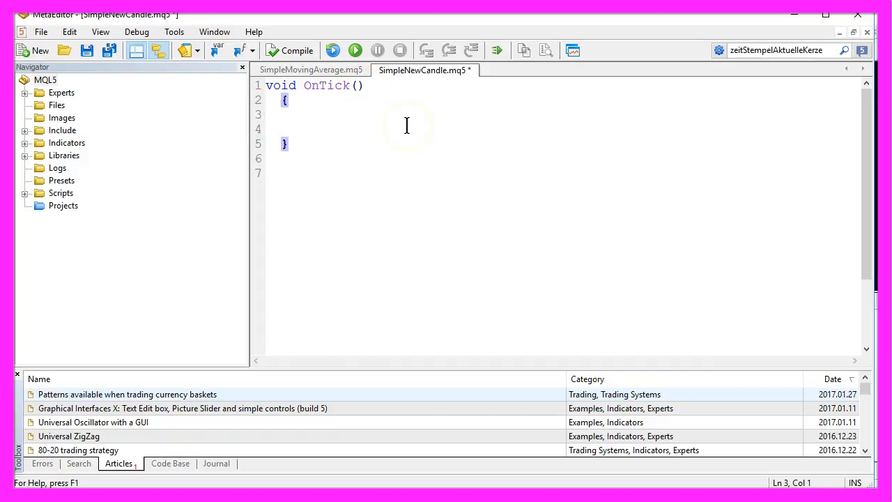
- Declare 'MqlRates priceData[]' in OnTick and sort it as a series with ArraySetAsSeries
left_click(282, 114)
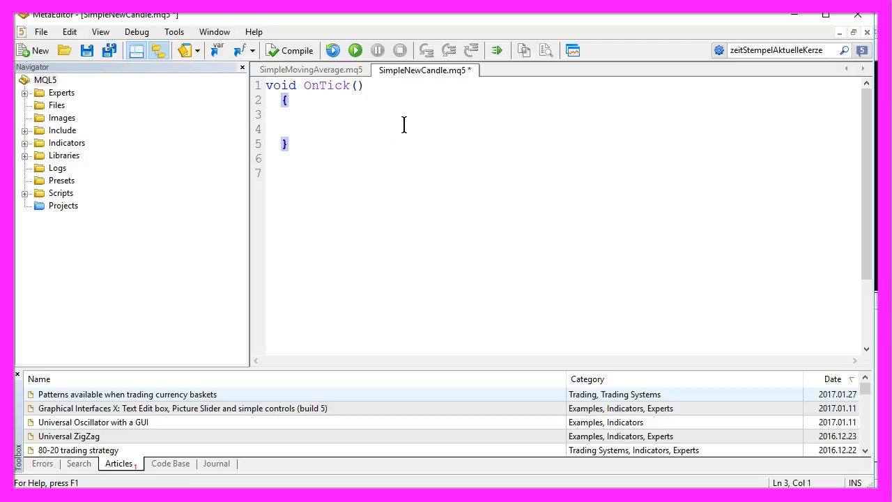
type("MqlRates priceData[]; // create a price array")
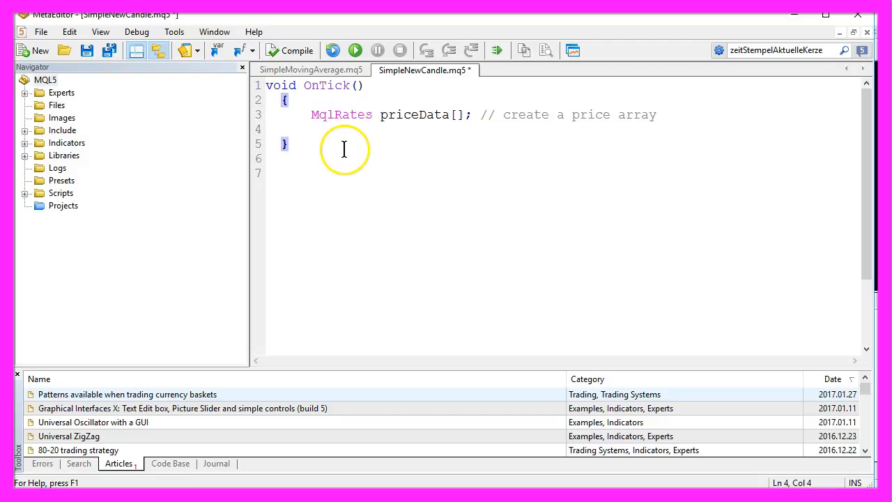
double_click(341, 114)
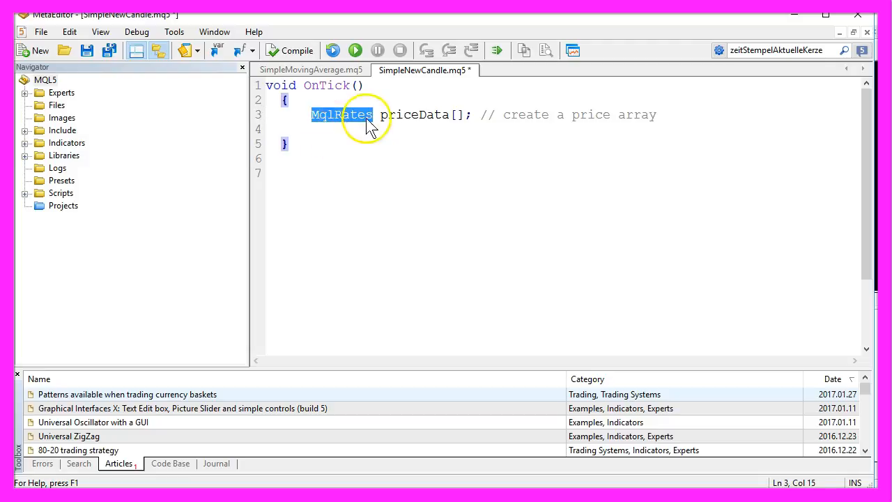
double_click(414, 114)
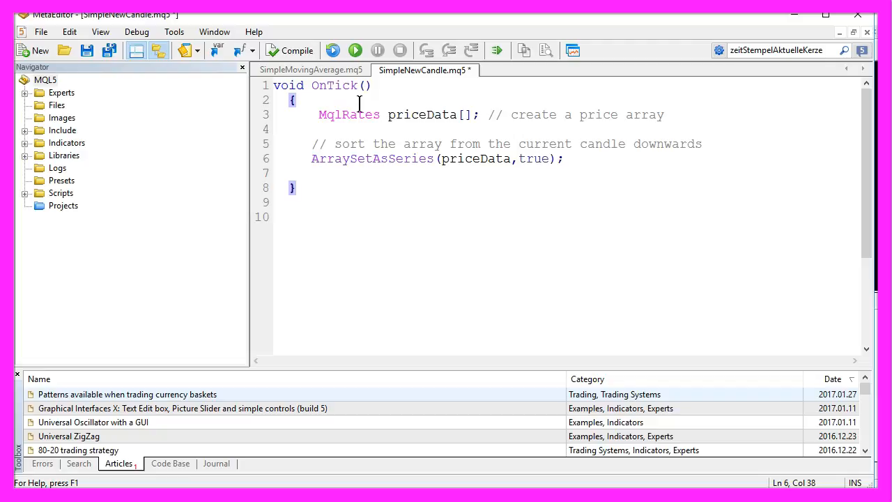
double_click(348, 158)
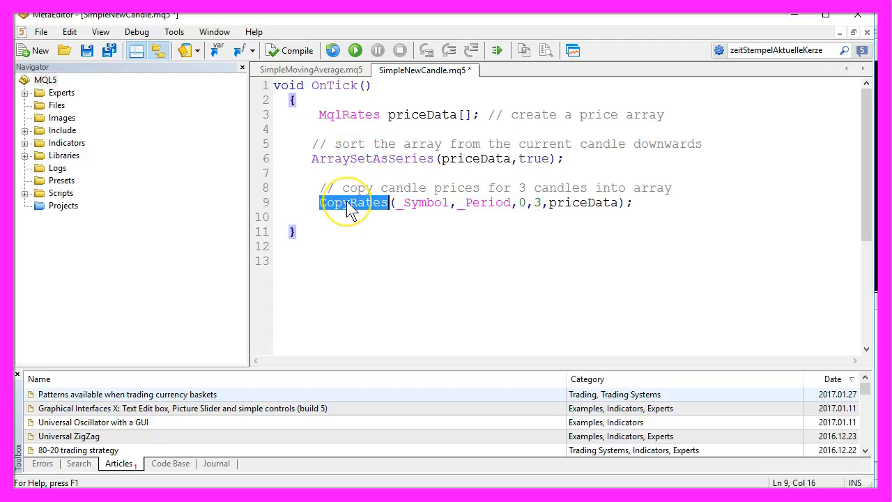
mouse_move(393, 202)
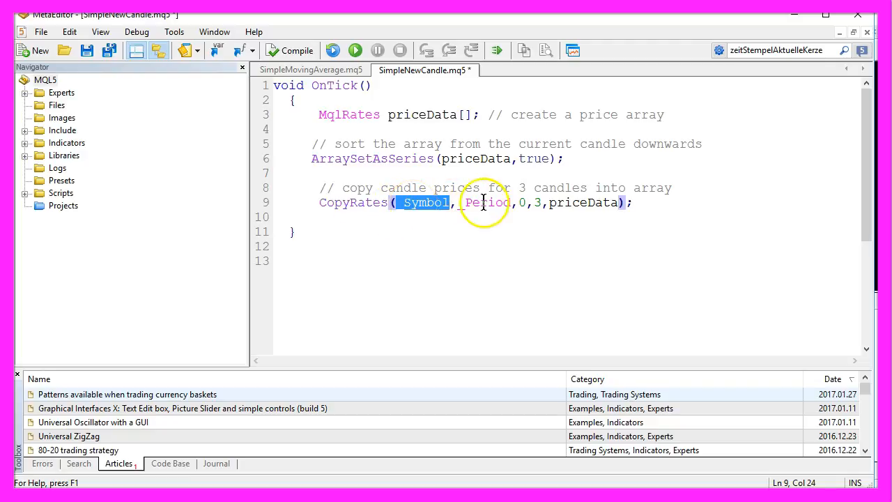
- Add CopyRates(_Symbol,_Period,0,3,priceData) and highlight its _Symbol and candle-count arguments
double_click(485, 202)
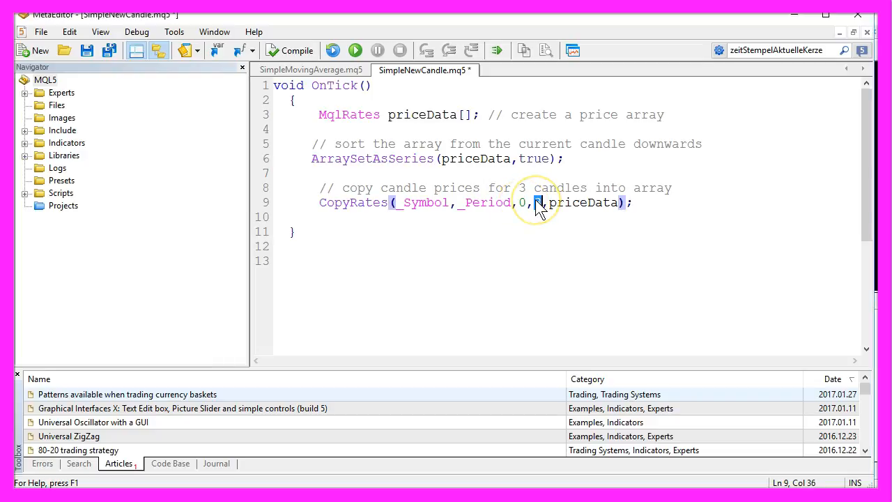
double_click(536, 202)
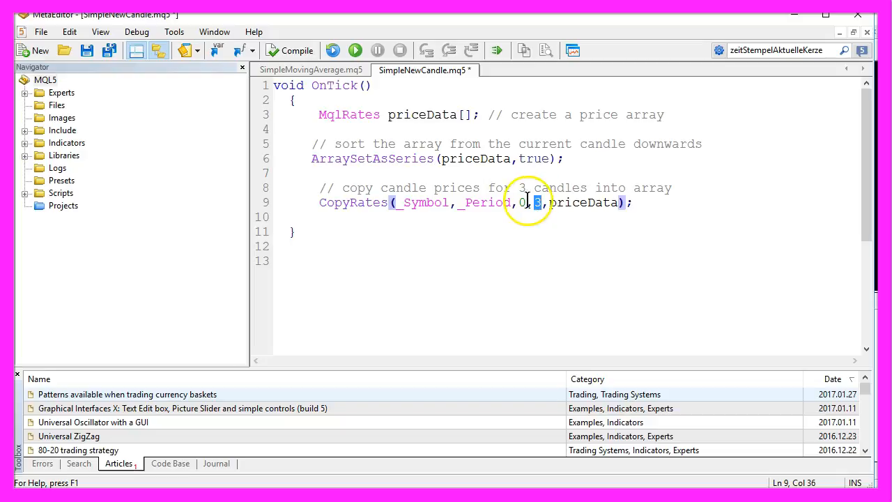
double_click(584, 202)
type("static int candleCounter;")
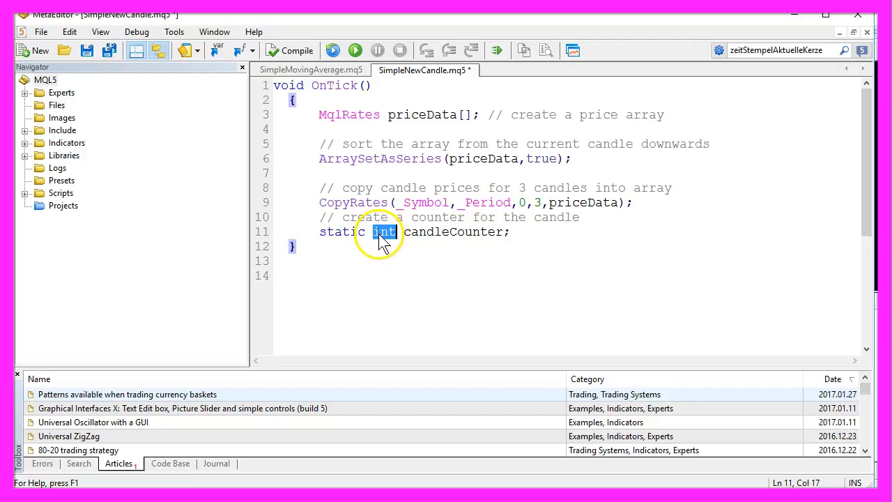
- Declare static candleCounter, timeStampLastCheck and timeStampCurrentCandle from priceData[0].time, starting the if comparison
double_click(342, 232)
type("static datetime timeStampLastCheck;")
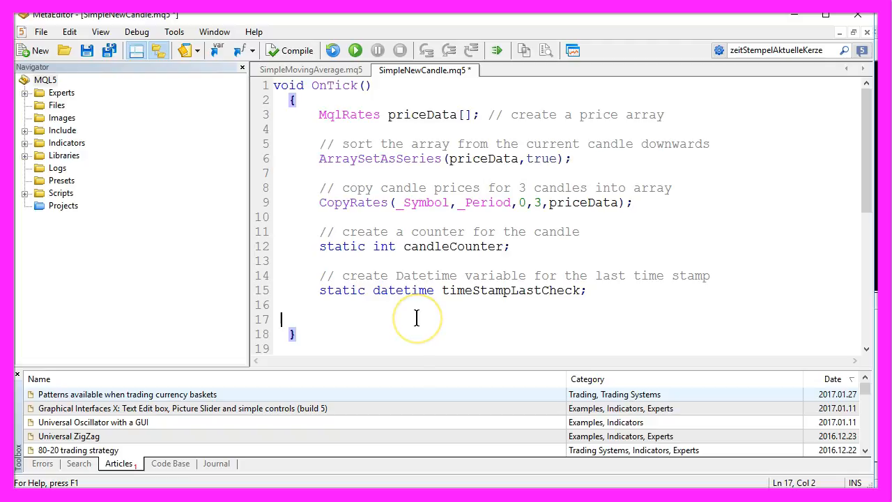
type("// create Datetime variable for current candle")
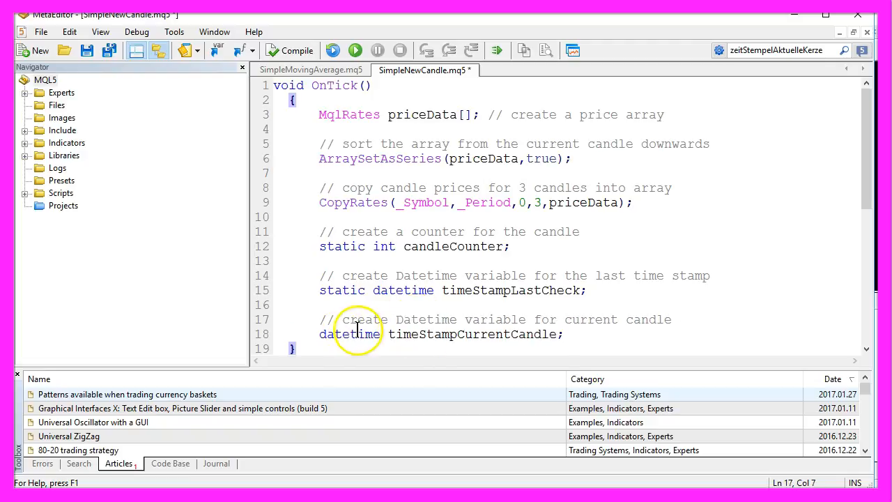
double_click(348, 334)
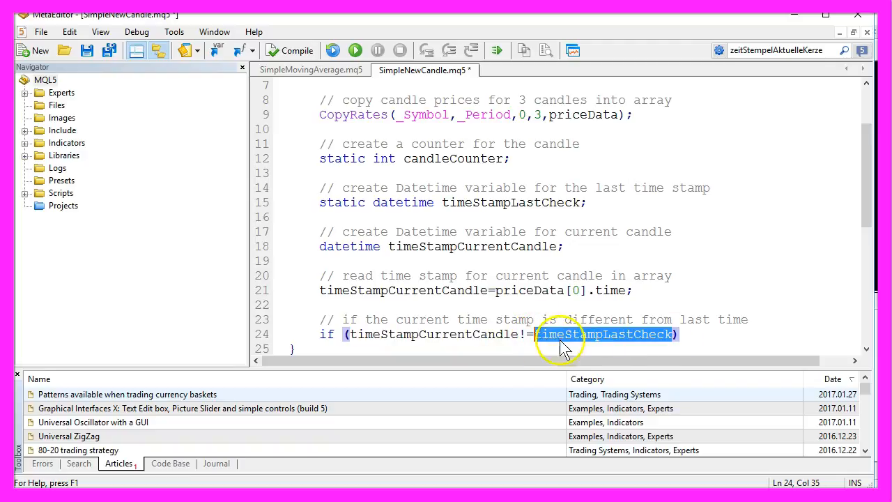
- Inside the if block store timeStampLastCheck, add 1 to candleCounter, and Comment the counted candles
left_click(682, 334)
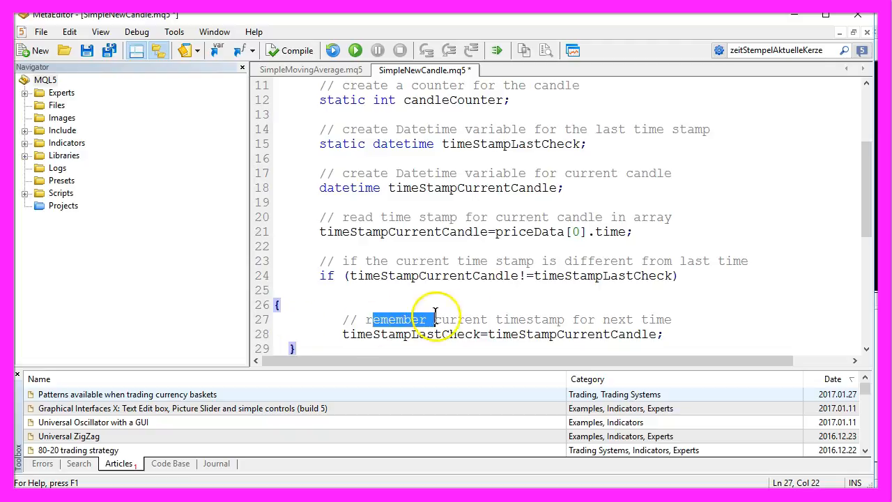
left_click_drag(418, 319, 670, 319)
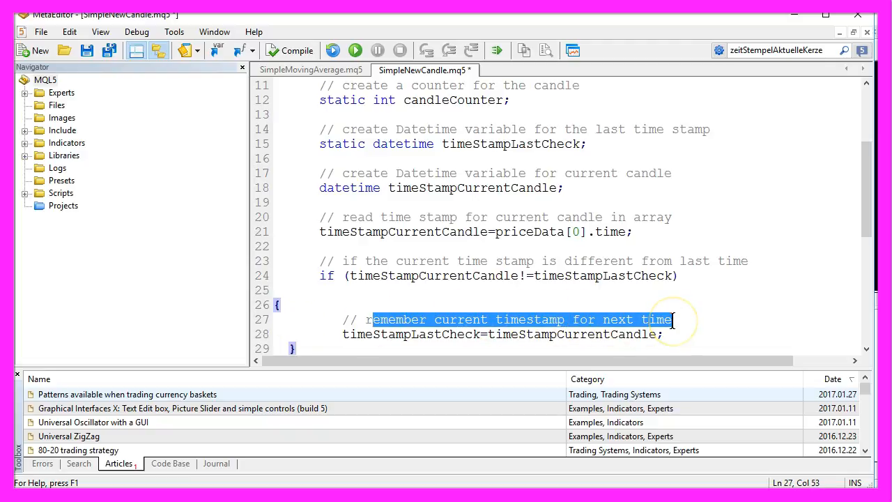
double_click(410, 334)
type("}")
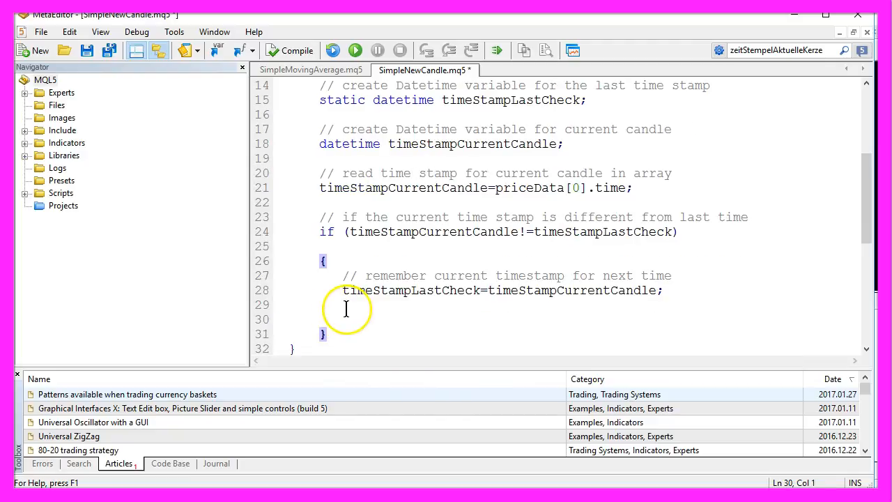
type("// add 1 to the candleCounter")
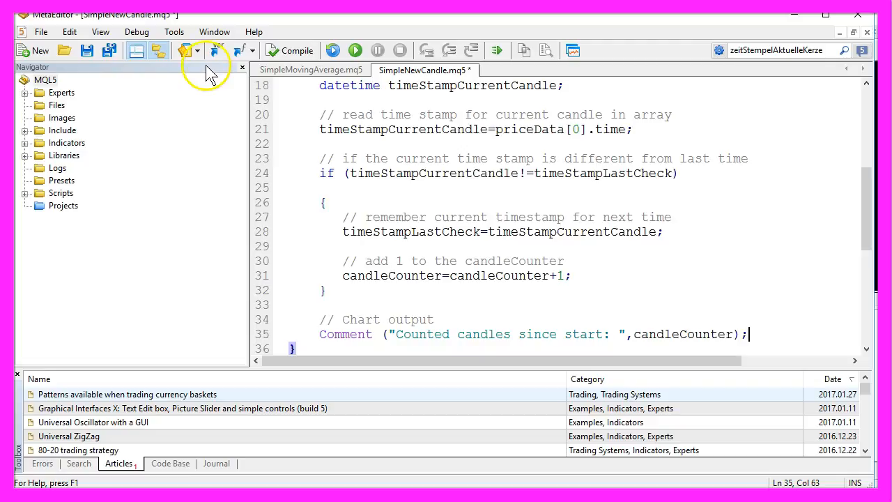
- Compile SimpleNewCandle.mq5 with 0 errors and 0 warnings
left_click(290, 50)
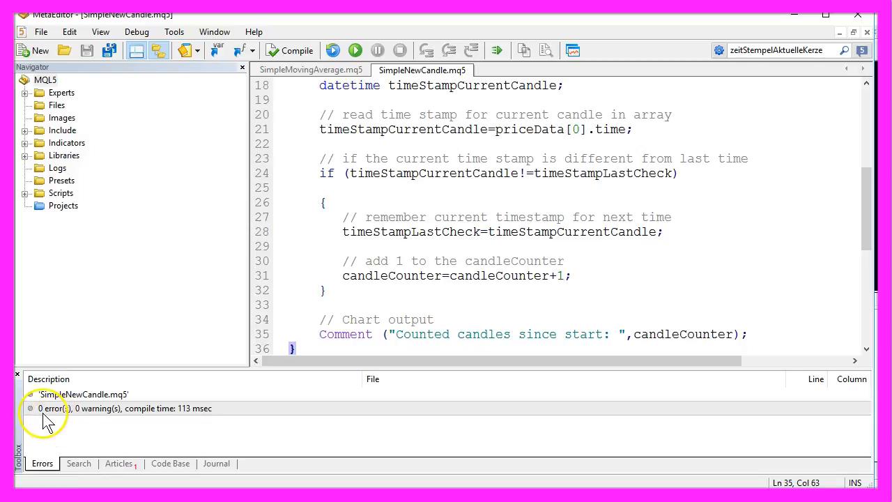
mouse_move(139, 418)
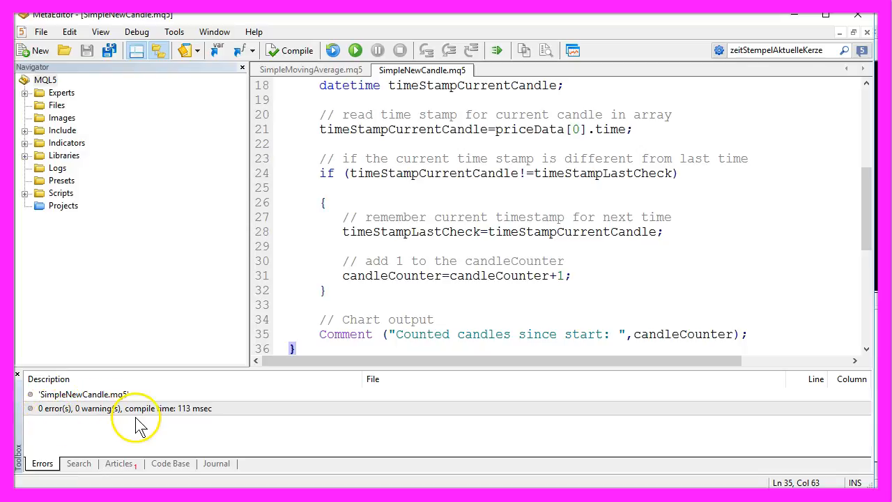
mouse_move(573, 50)
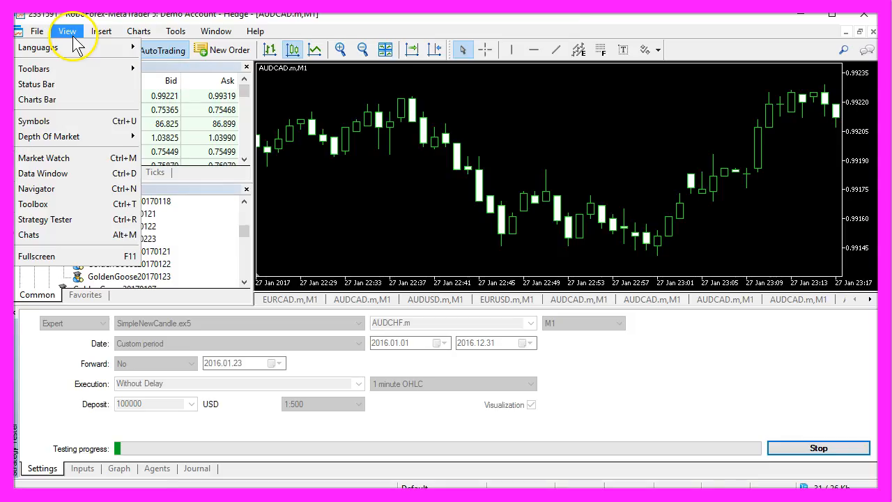
mouse_move(45, 219)
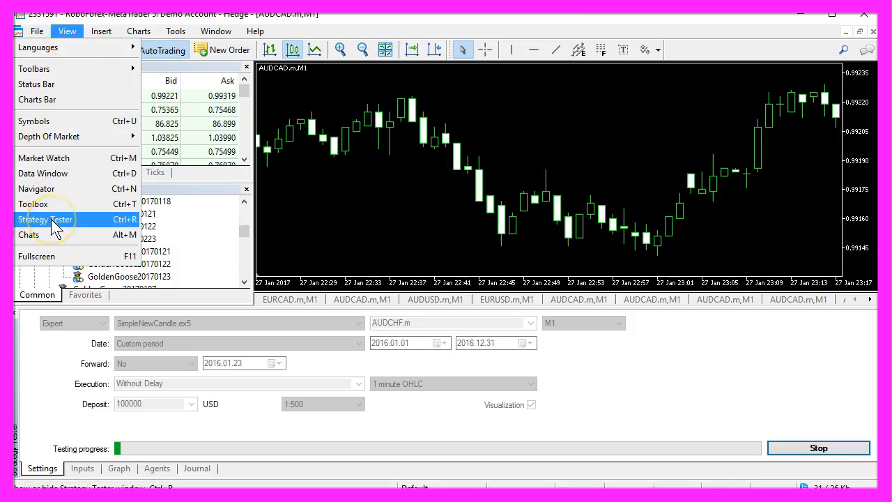
mouse_move(132, 224)
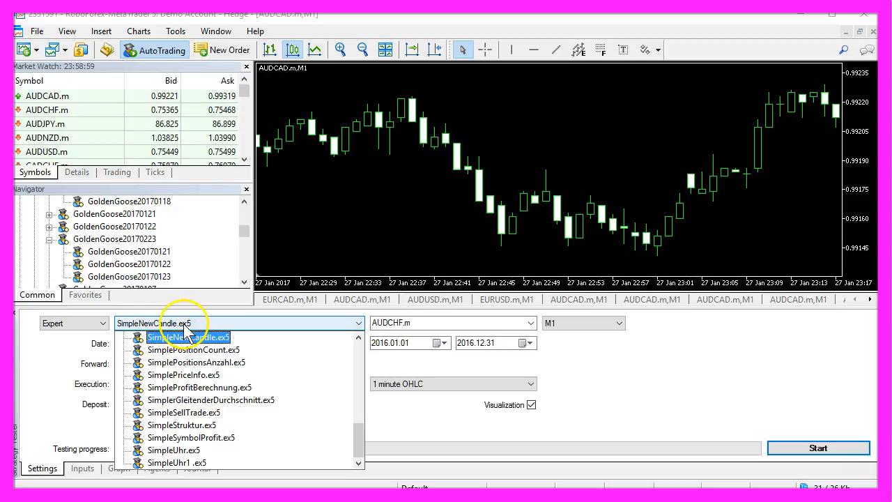
- Select SimpleNewCandle.ex5 as the Expert and start the visual Strategy Tester run on AUDCHF M1
left_click(186, 337)
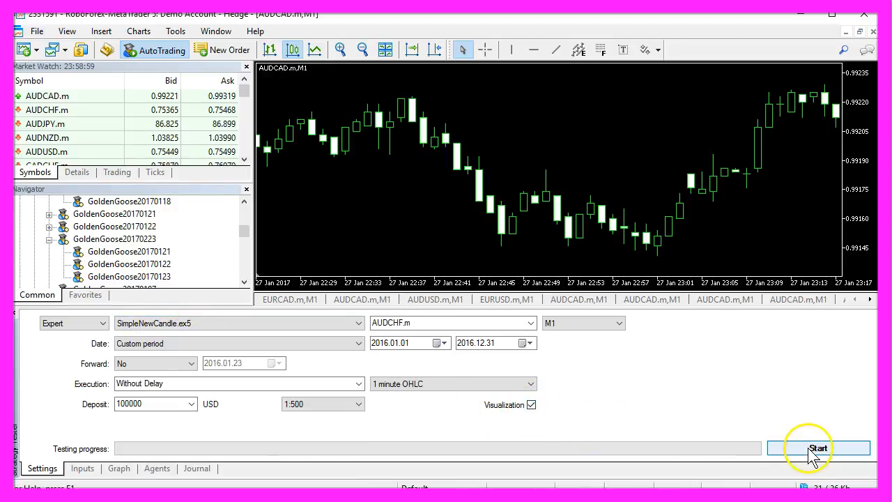
left_click(818, 448)
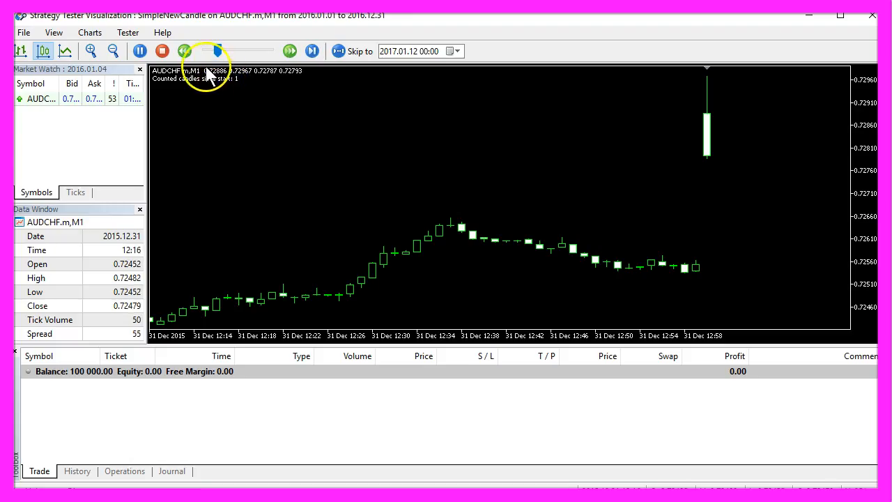
- Raise the visualization speed to maximum so the counted candles climb to 10298
left_click(311, 50)
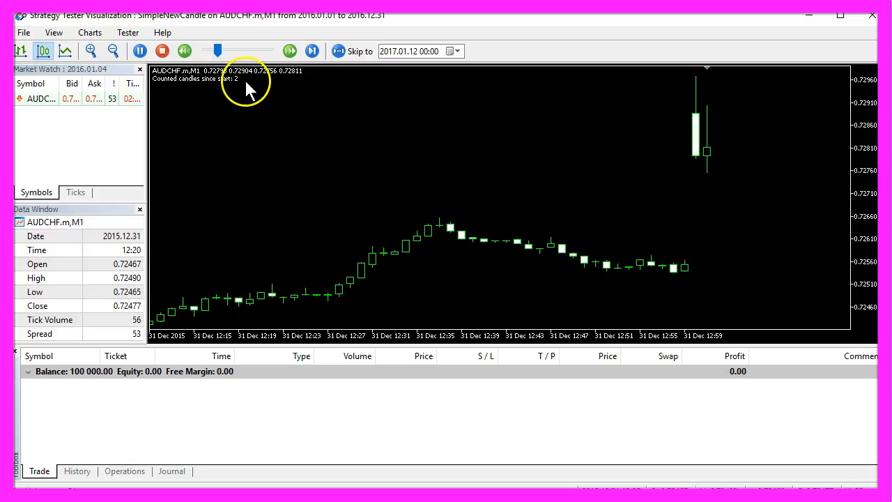
left_click(289, 51)
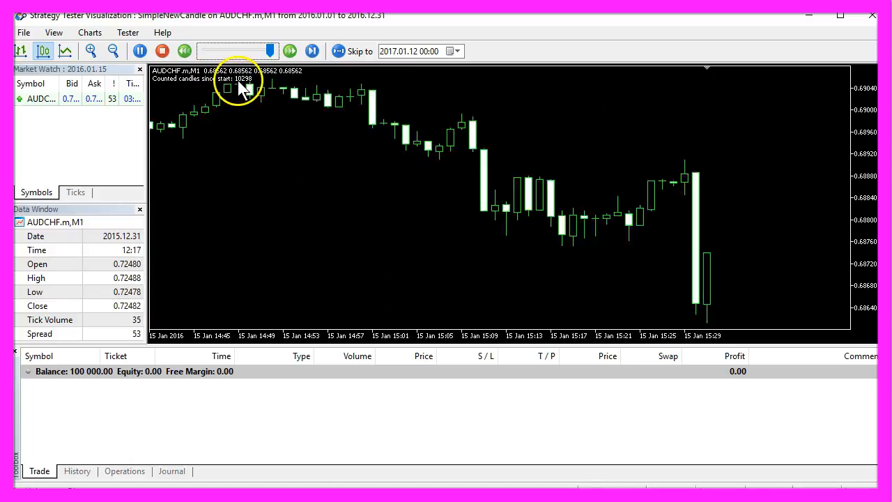